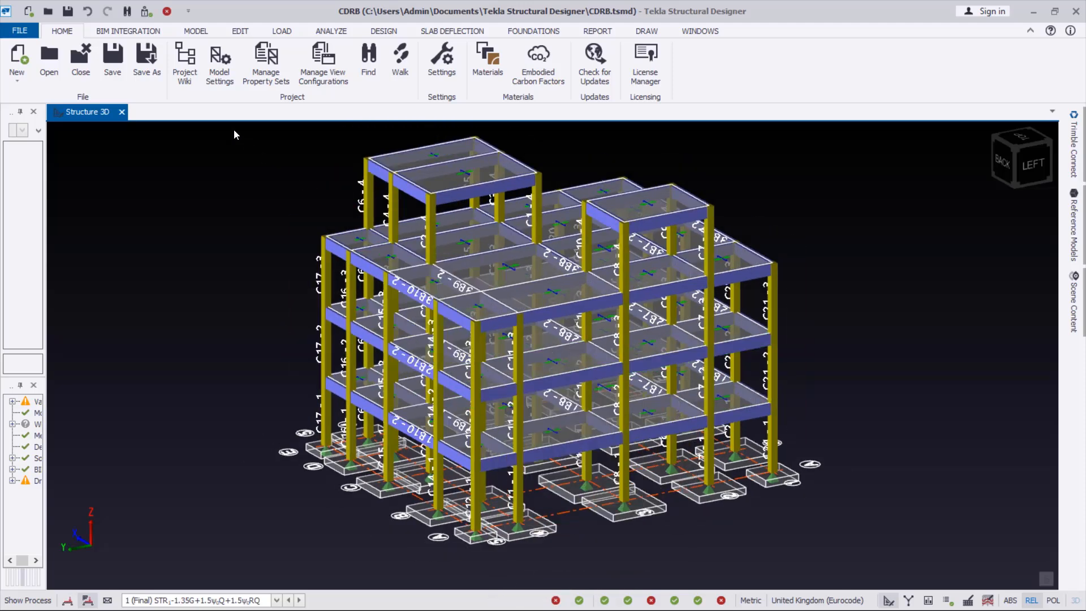
# - Orbit the Structure 3D view and single out corner column C21 instead of beam 3B1
pyautogui.moveTo(235, 130); pyautogui.dragTo(336, 201)
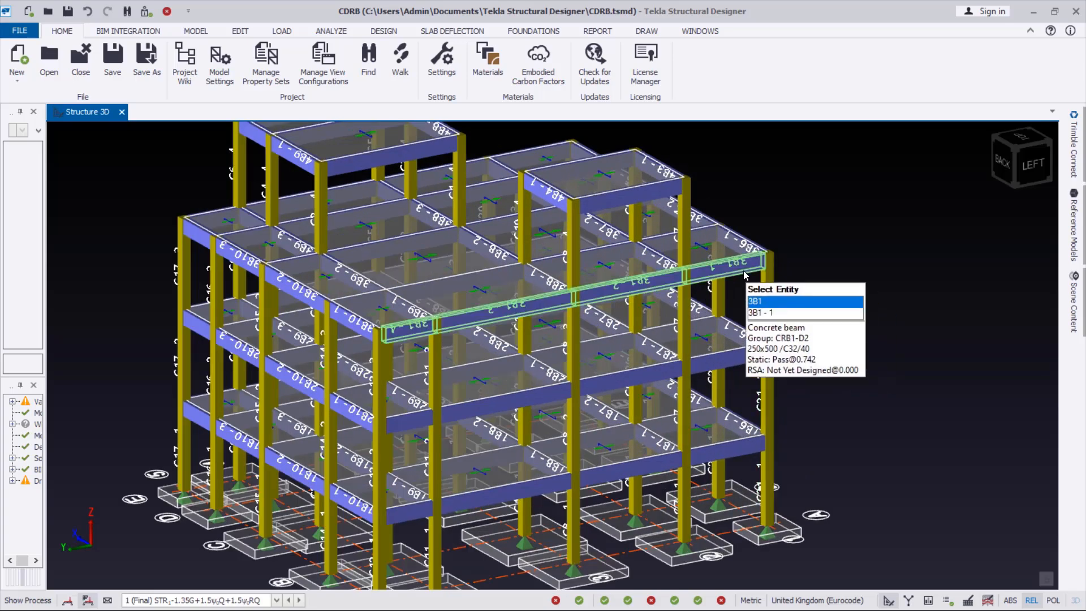
pyautogui.click(640, 378)
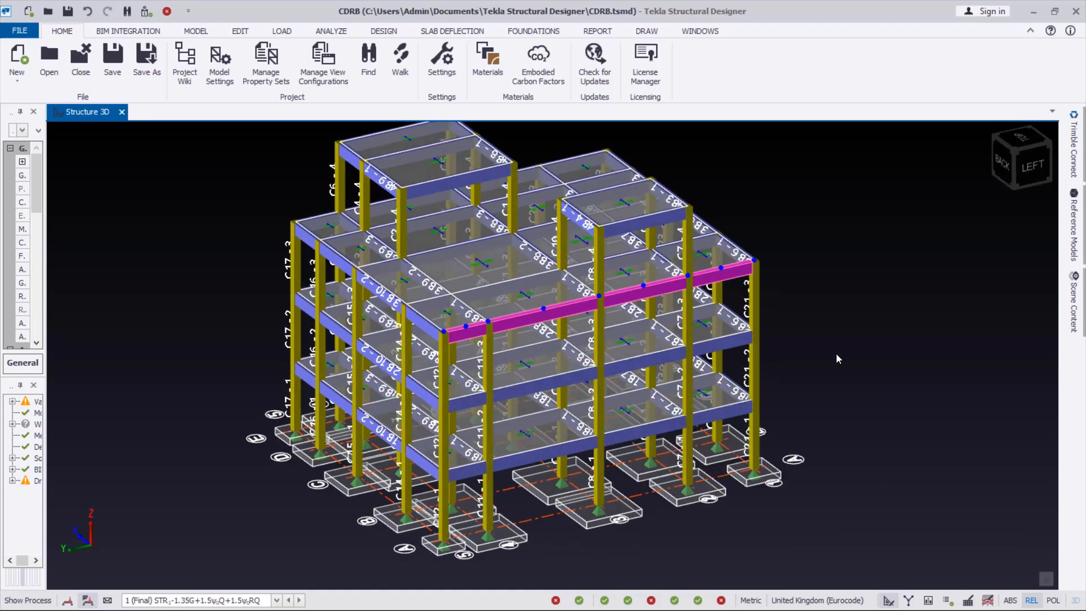
pyautogui.click(754, 312)
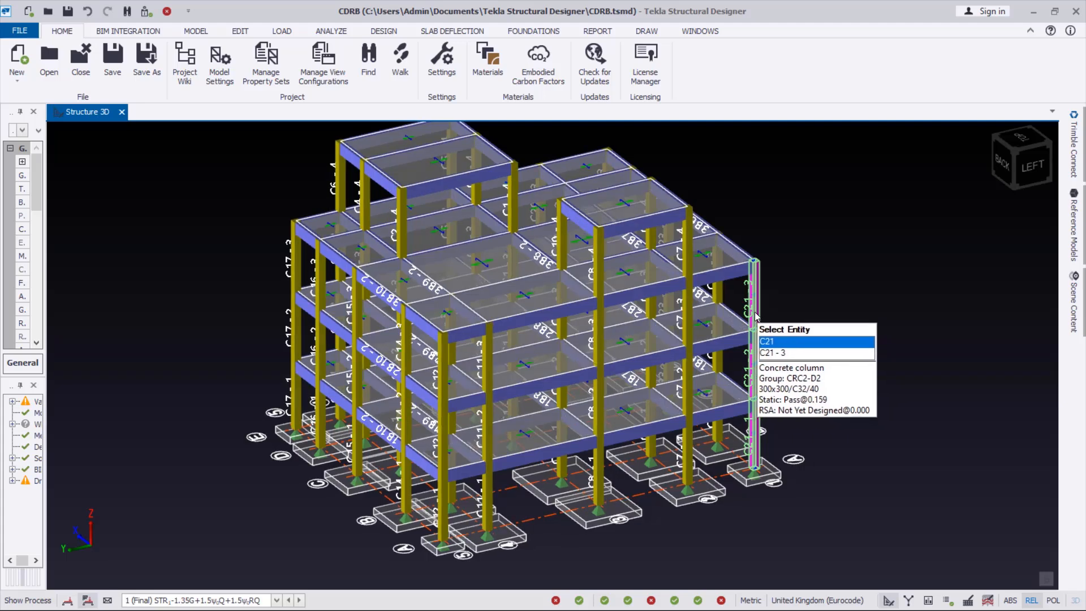
# - Review column C21's static interactive design (H12 bars, 300x300 C32/40, checks passing) and accept it
pyautogui.rightClick(758, 316)
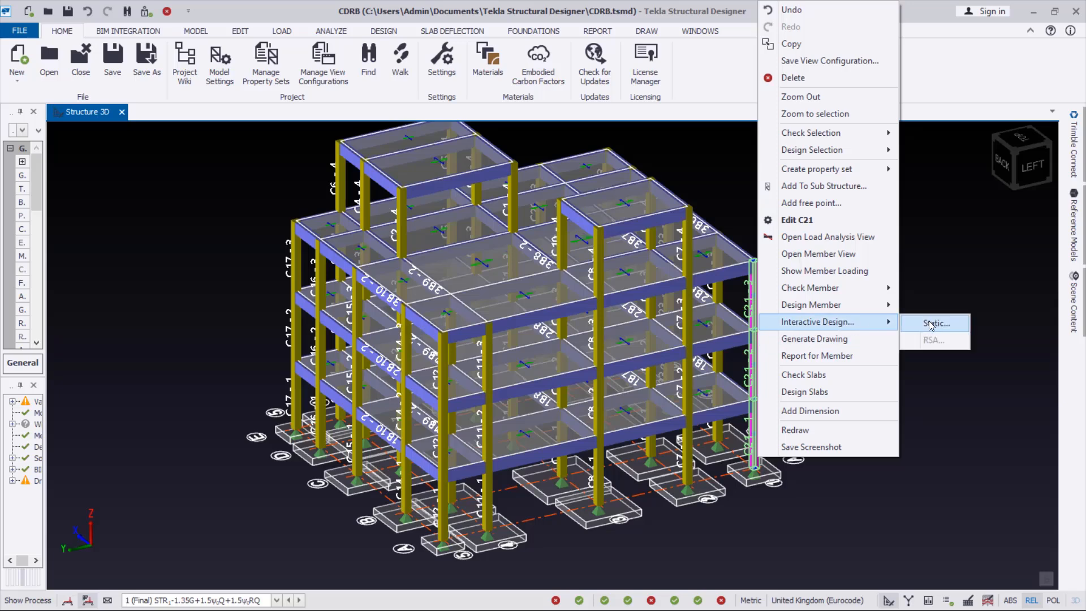
pyautogui.click(934, 323)
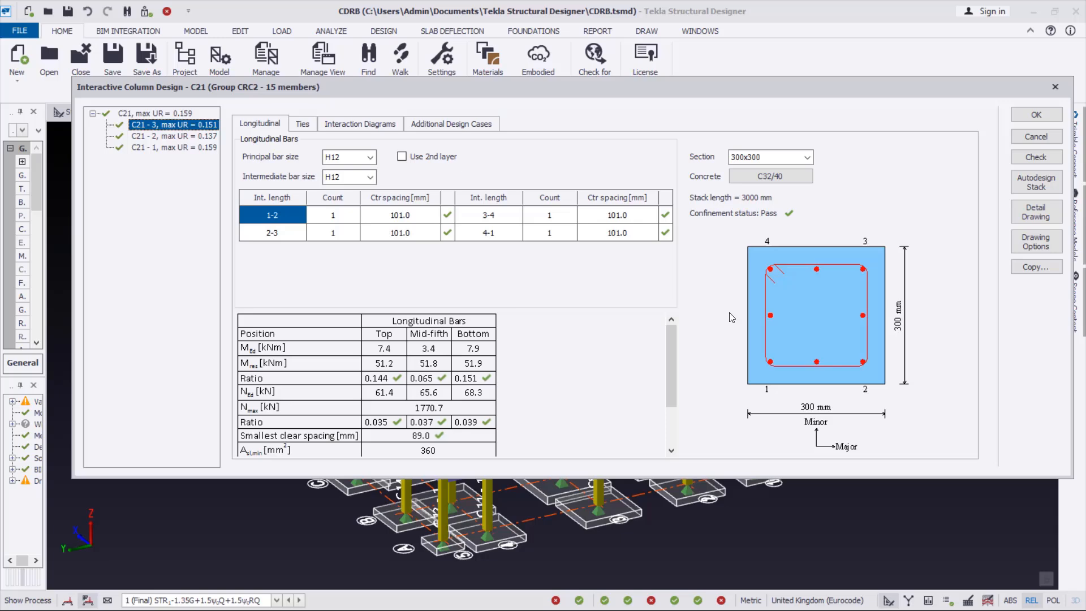
pyautogui.moveTo(850, 225)
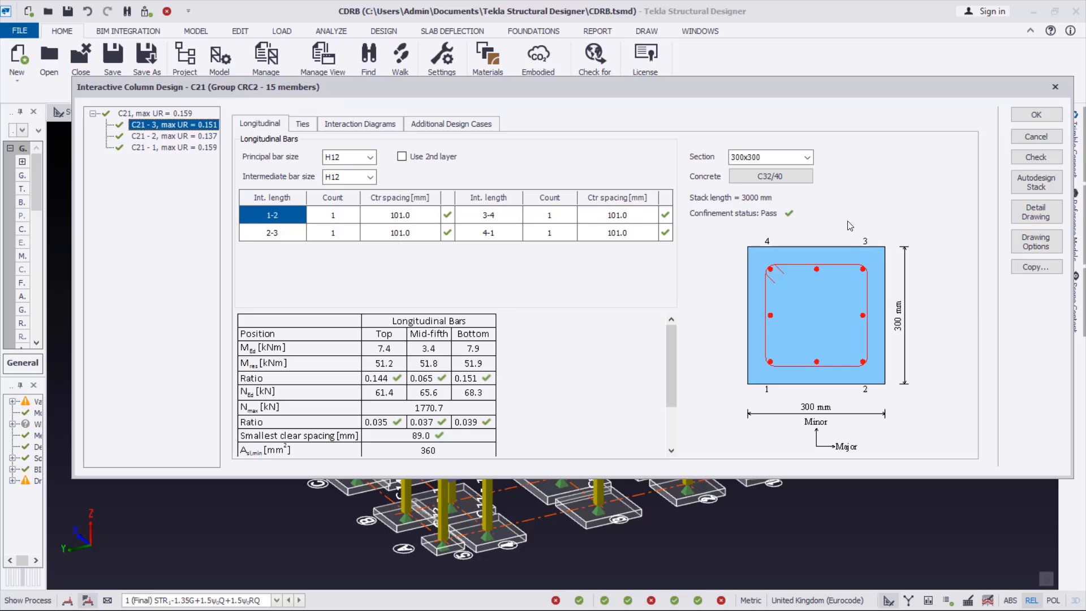
pyautogui.moveTo(702, 361)
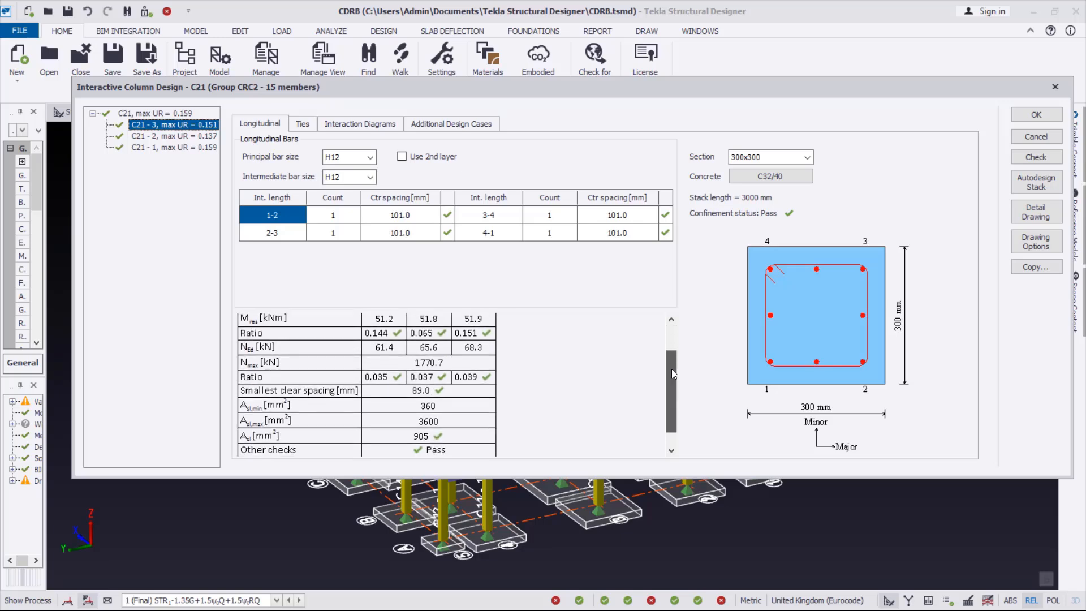
pyautogui.scroll(-3)
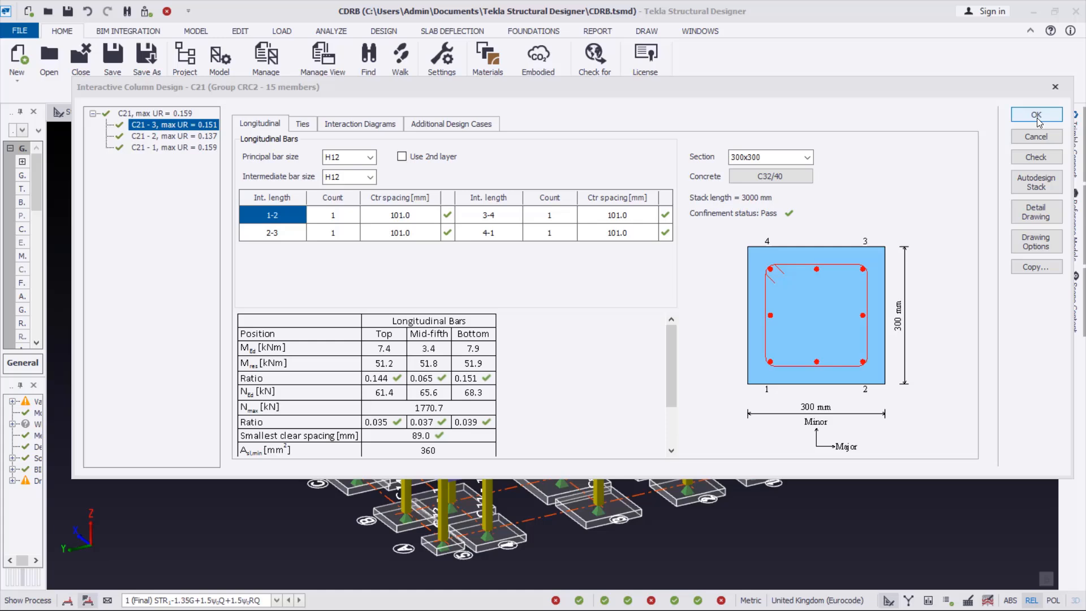
pyautogui.click(1036, 114)
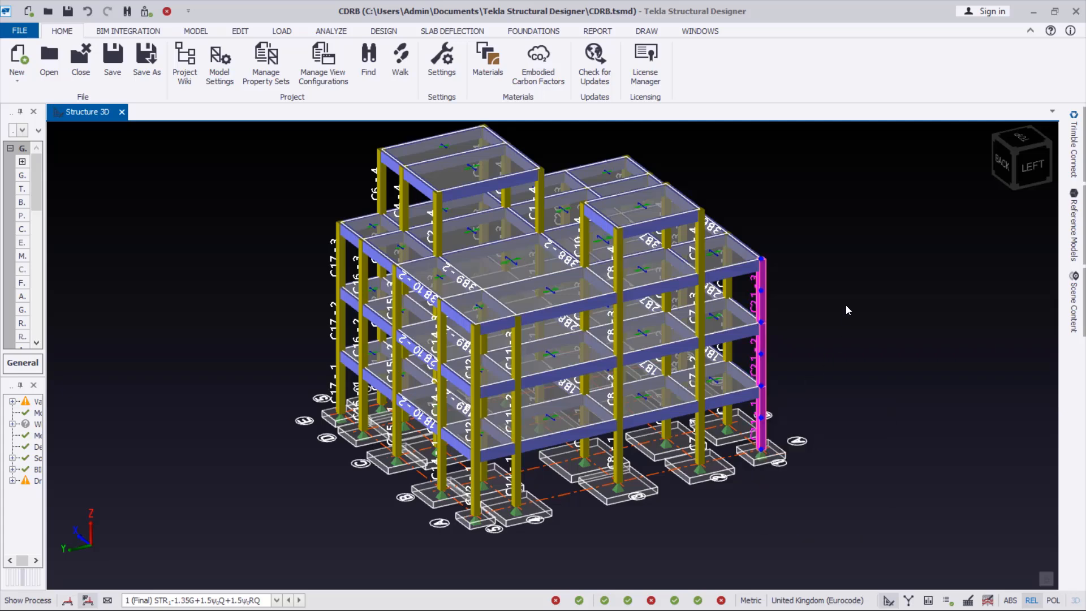
pyautogui.moveTo(516, 498)
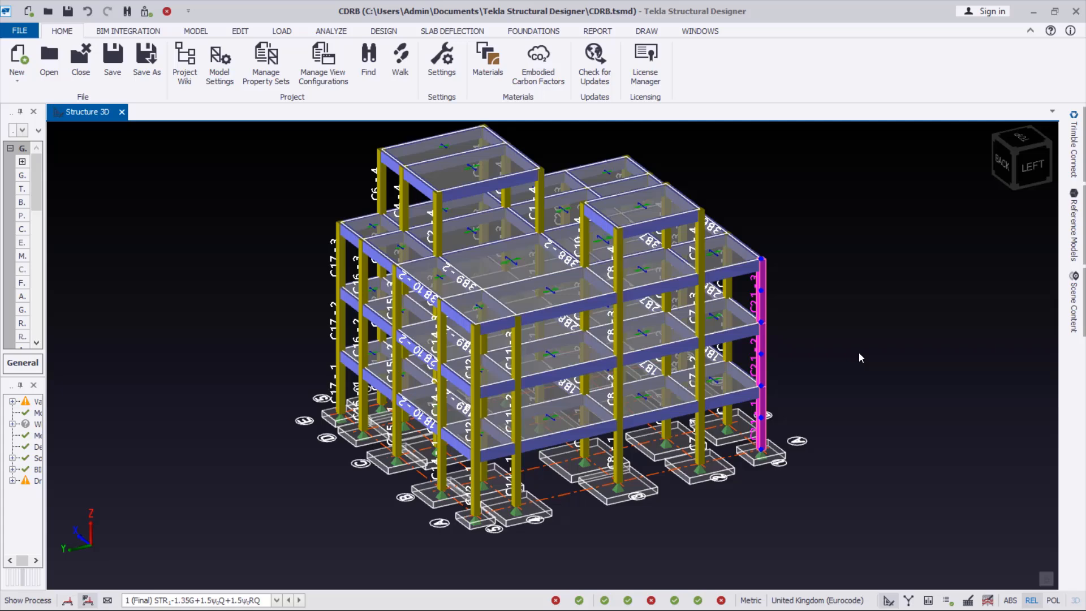
pyautogui.moveTo(822, 258)
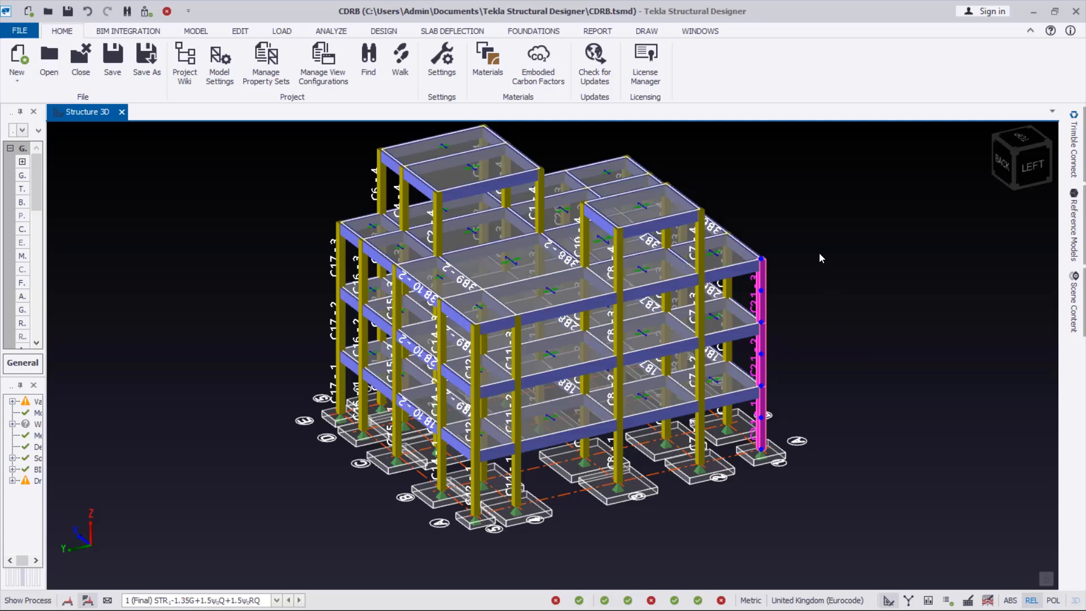
pyautogui.moveTo(236, 217)
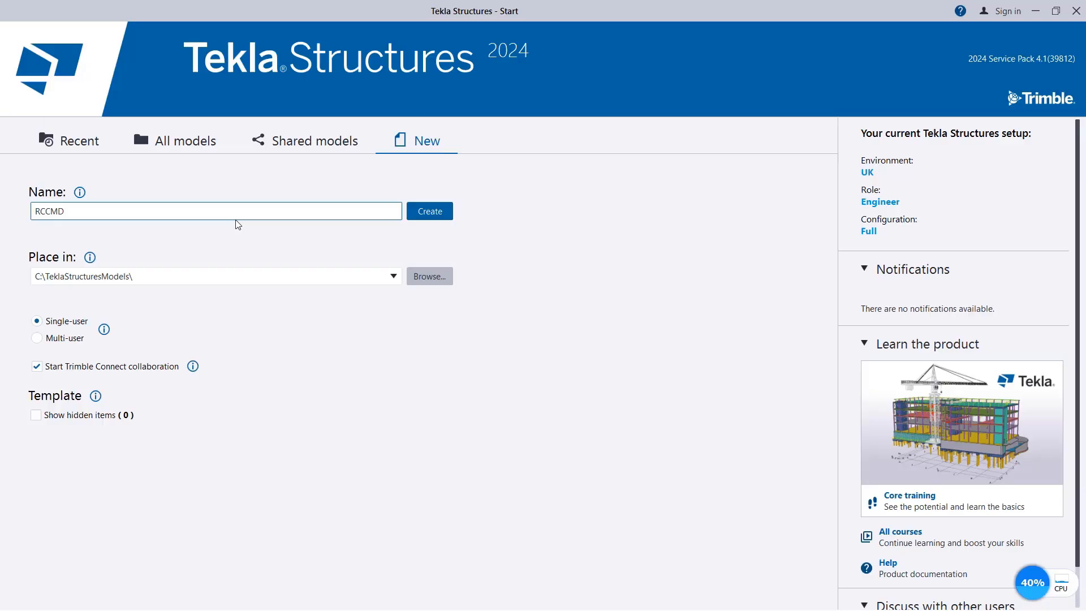
pyautogui.moveTo(502, 58)
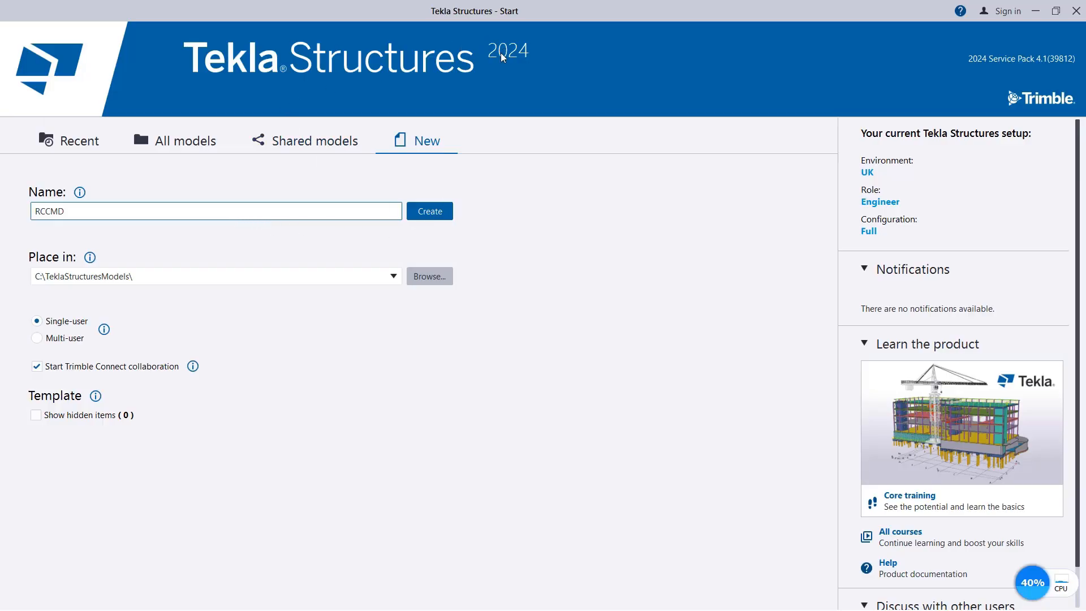
pyautogui.moveTo(409, 117)
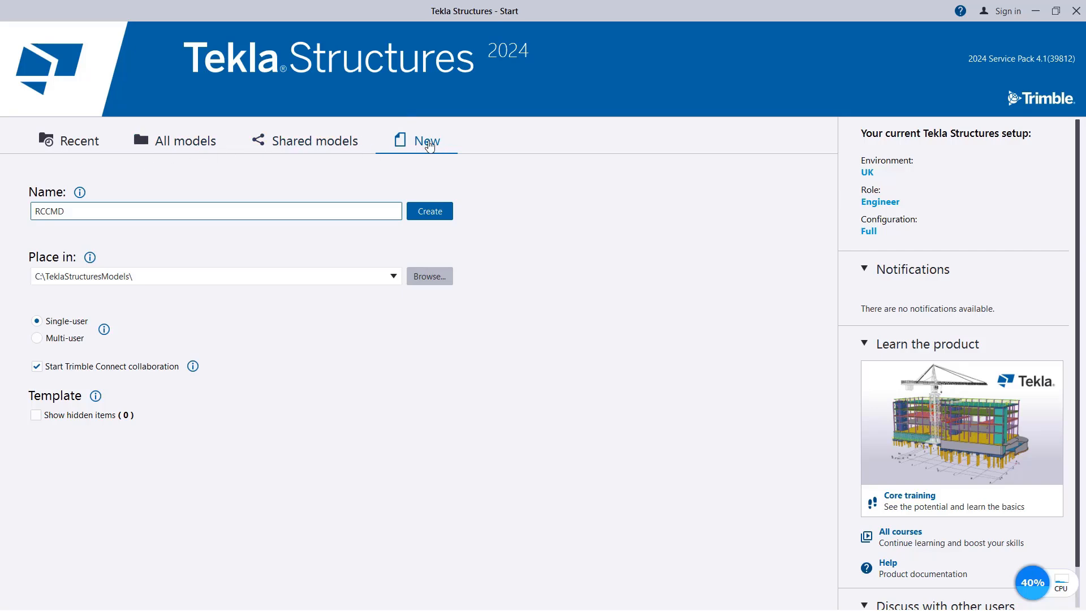
pyautogui.moveTo(91, 224)
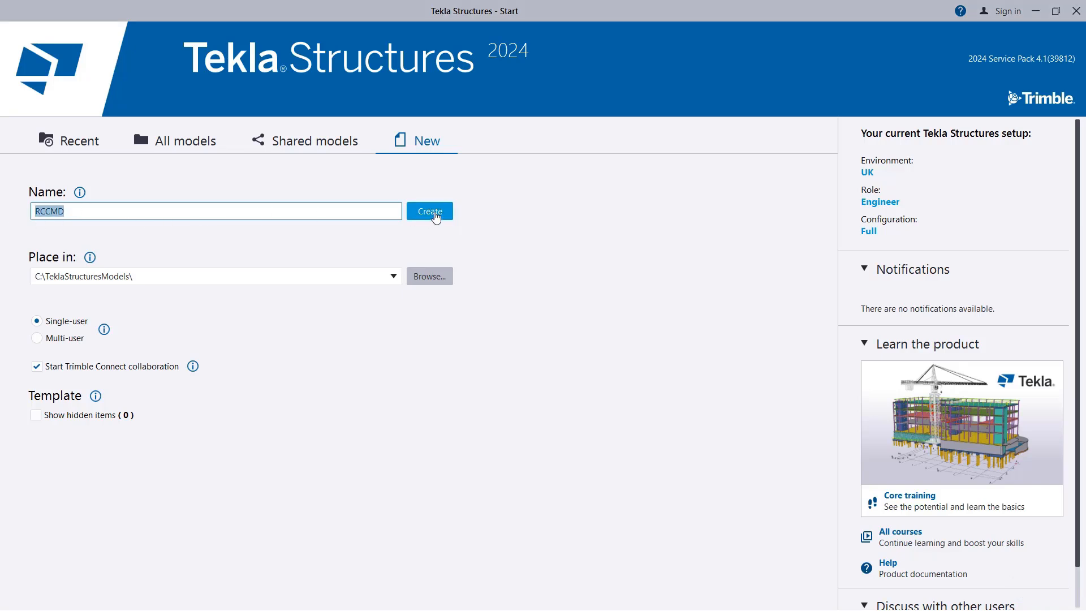
# - Create the new empty single-user model RCCMD from the Start screen
pyautogui.click(429, 211)
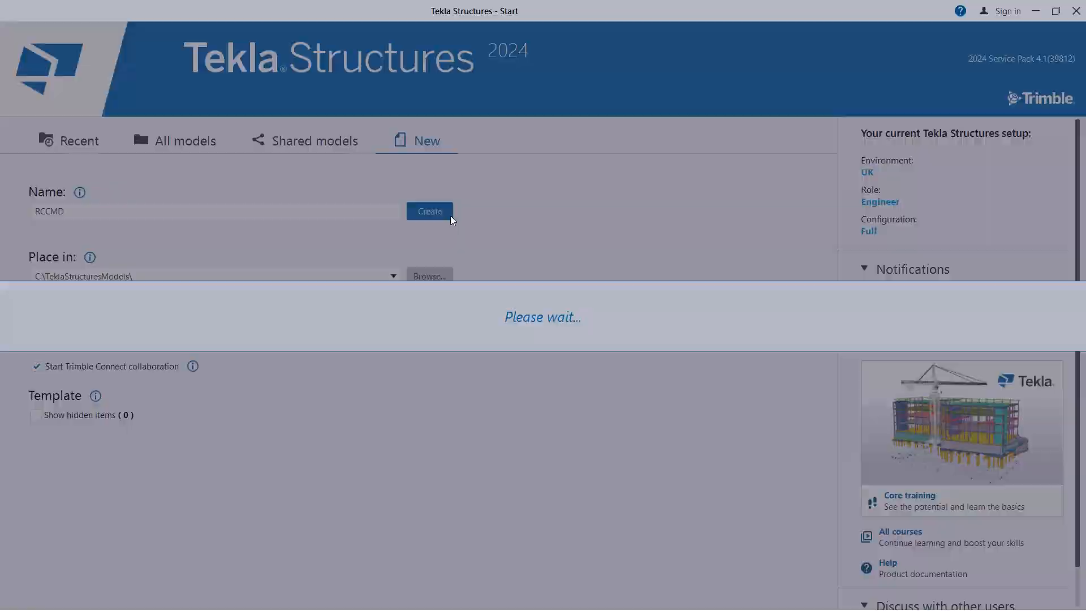
pyautogui.click(429, 211)
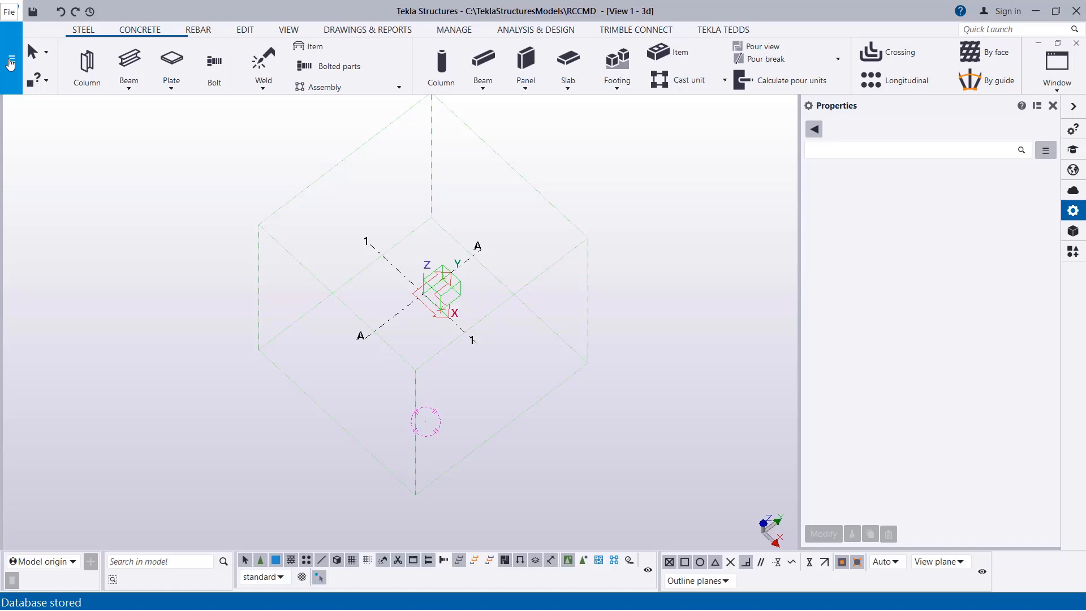
# - Reach the Tekla Structural Designer Import dialog through the File > Import commands
pyautogui.click(10, 11)
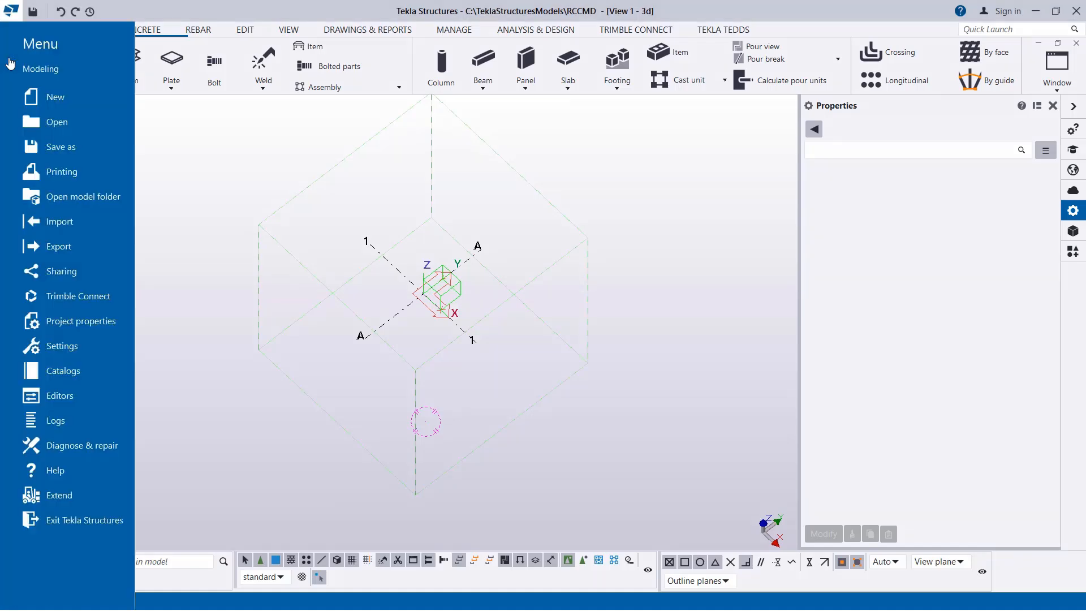
pyautogui.moveTo(59, 220)
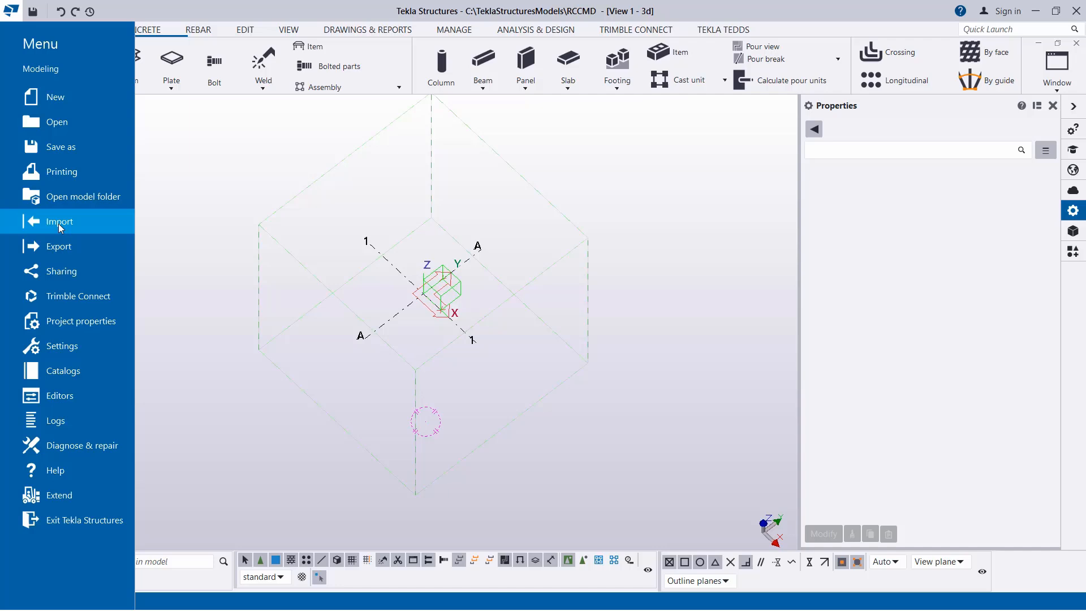
pyautogui.click(58, 221)
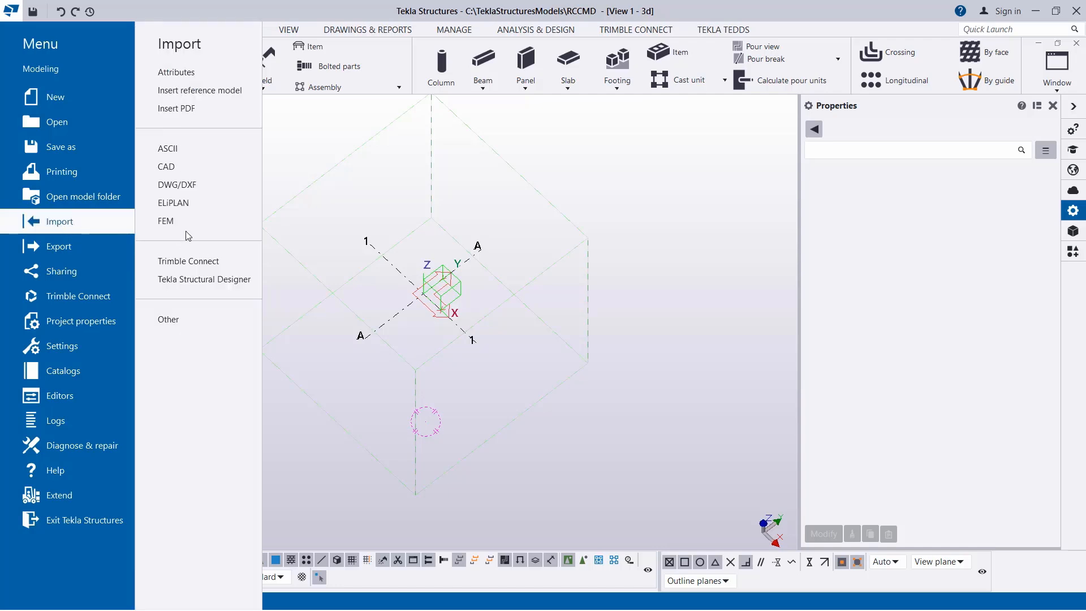
pyautogui.moveTo(204, 279)
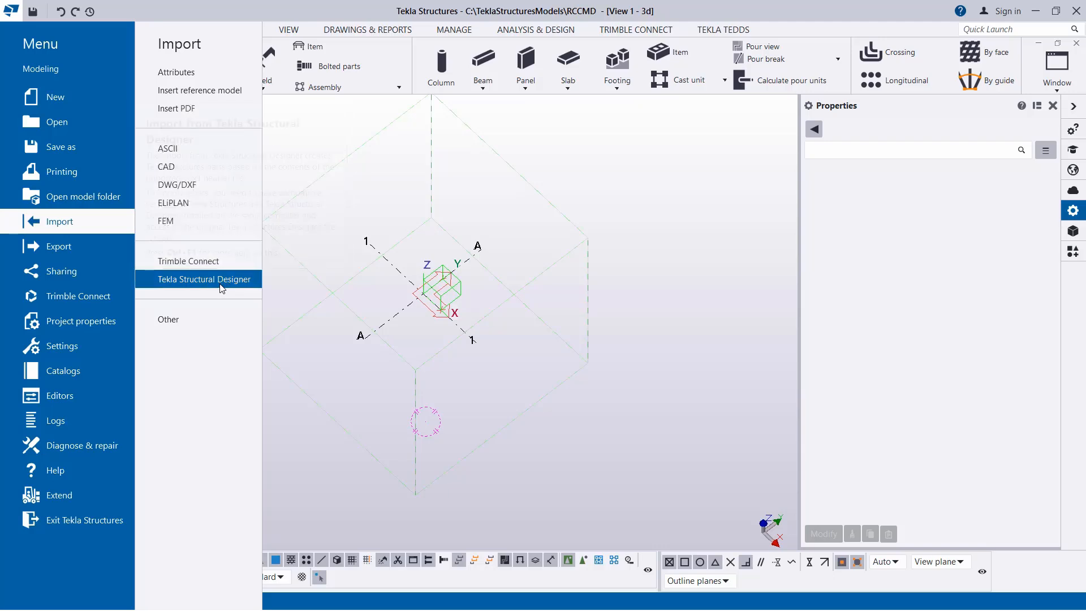
pyautogui.click(204, 280)
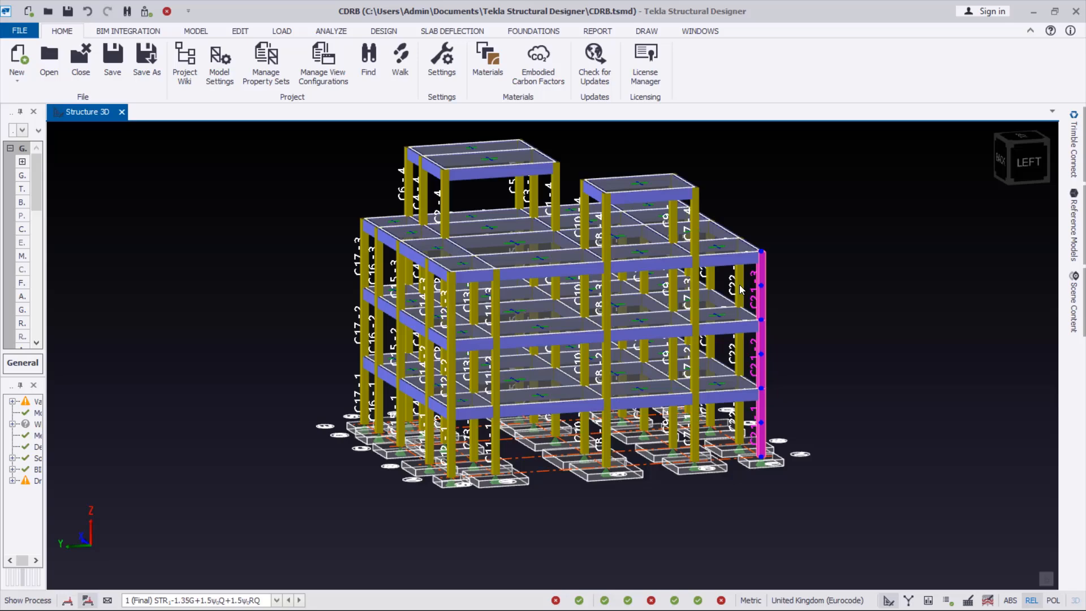
pyautogui.click(506, 143)
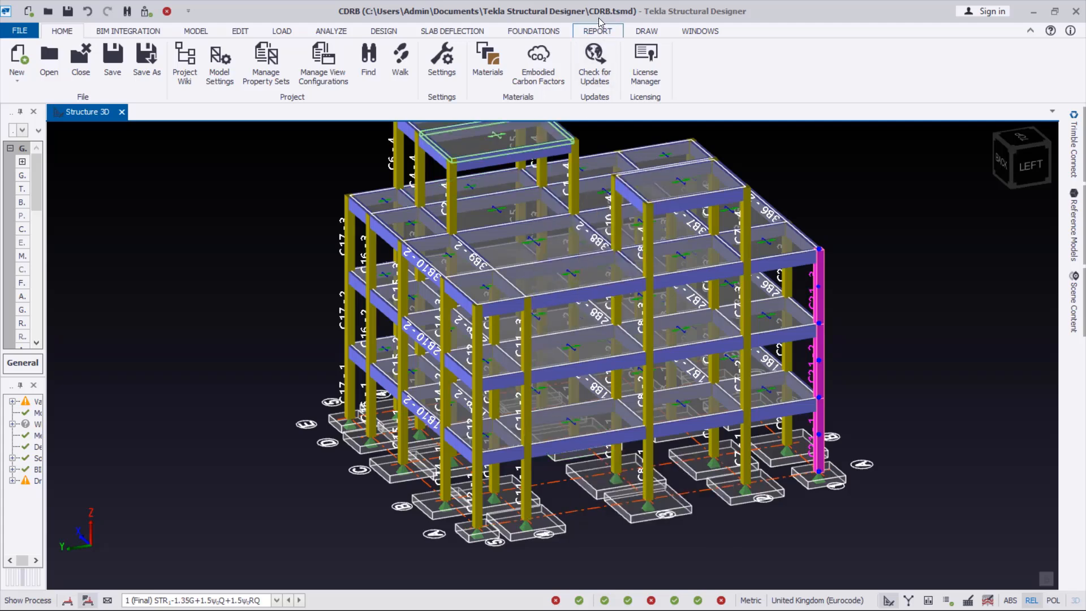
pyautogui.moveTo(597, 13)
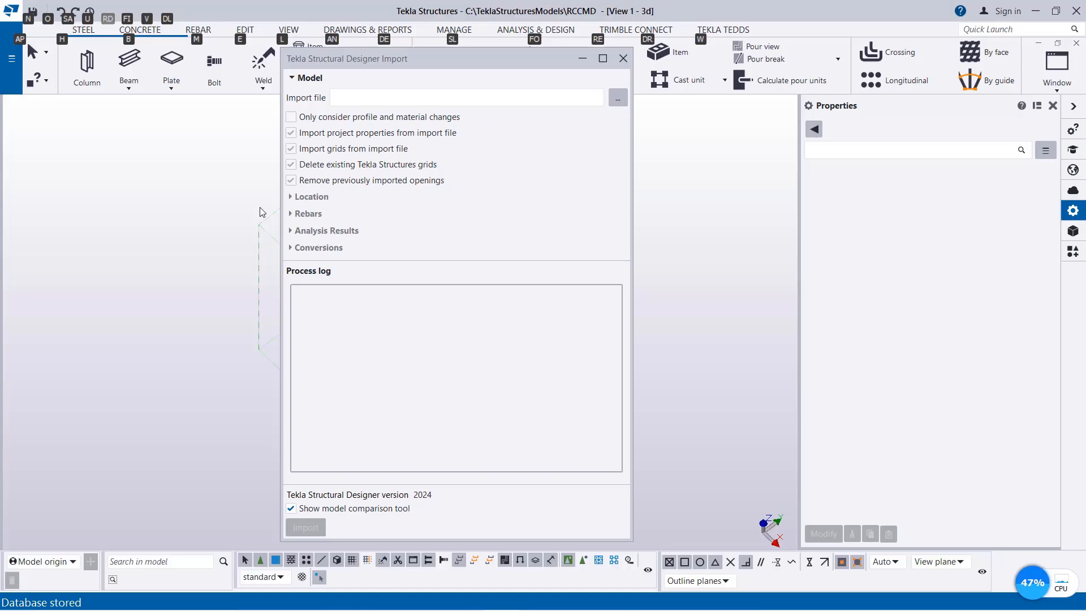
# - Choose CDRB.tsmd from Documents > Tekla Structural Designer as the import file
pyautogui.click(466, 98)
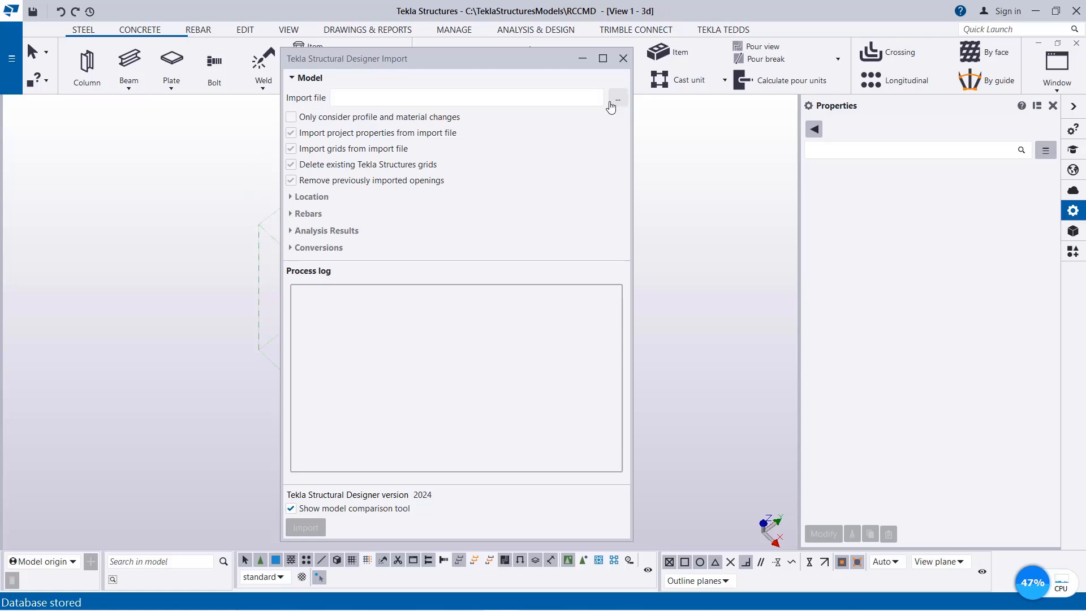
pyautogui.click(615, 97)
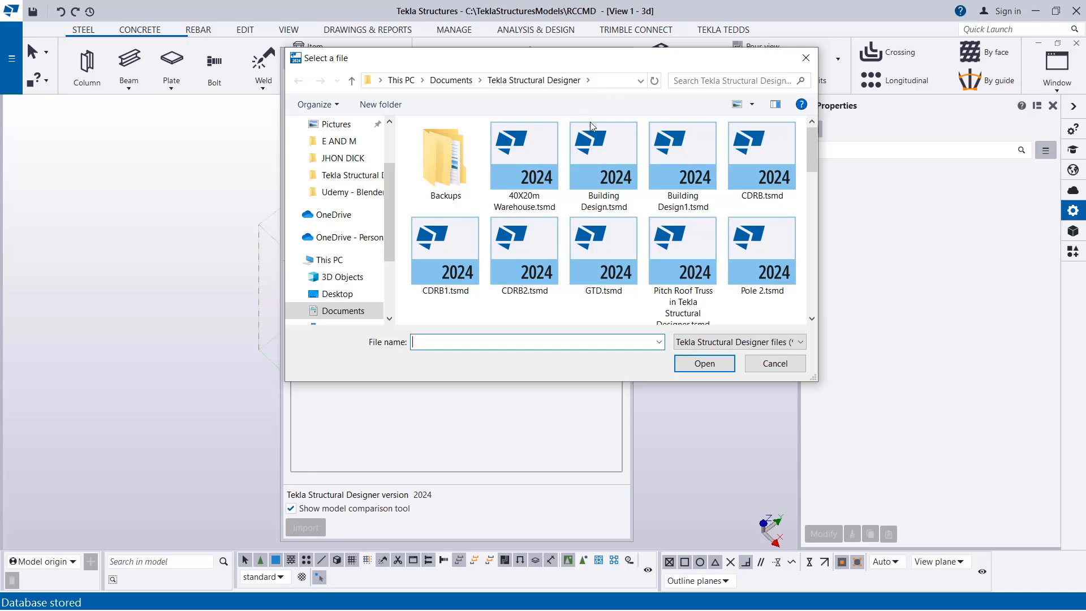
pyautogui.moveTo(470, 97)
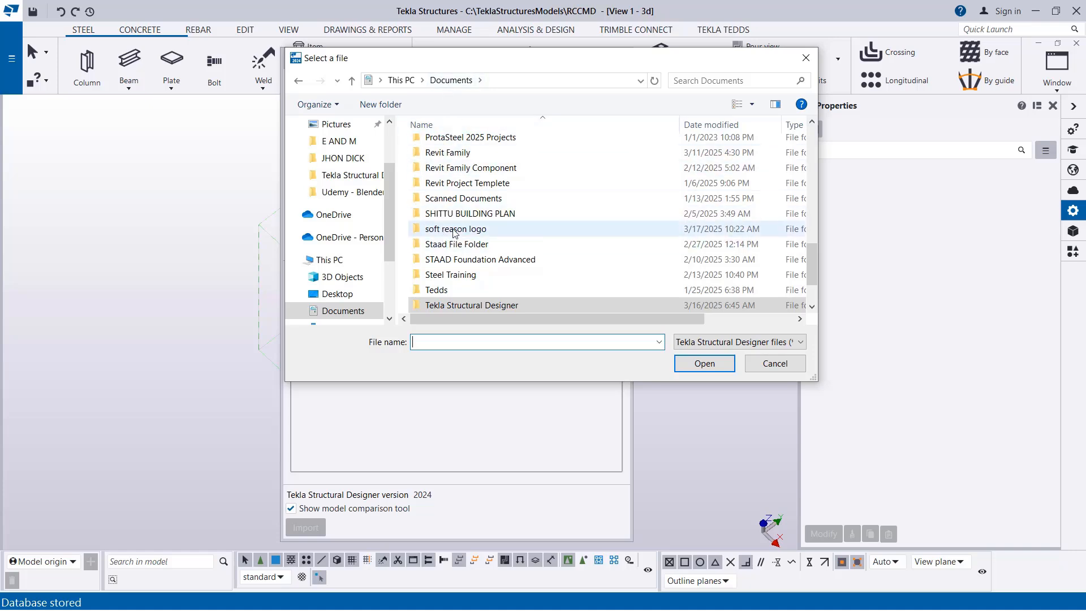
pyautogui.scroll(-3)
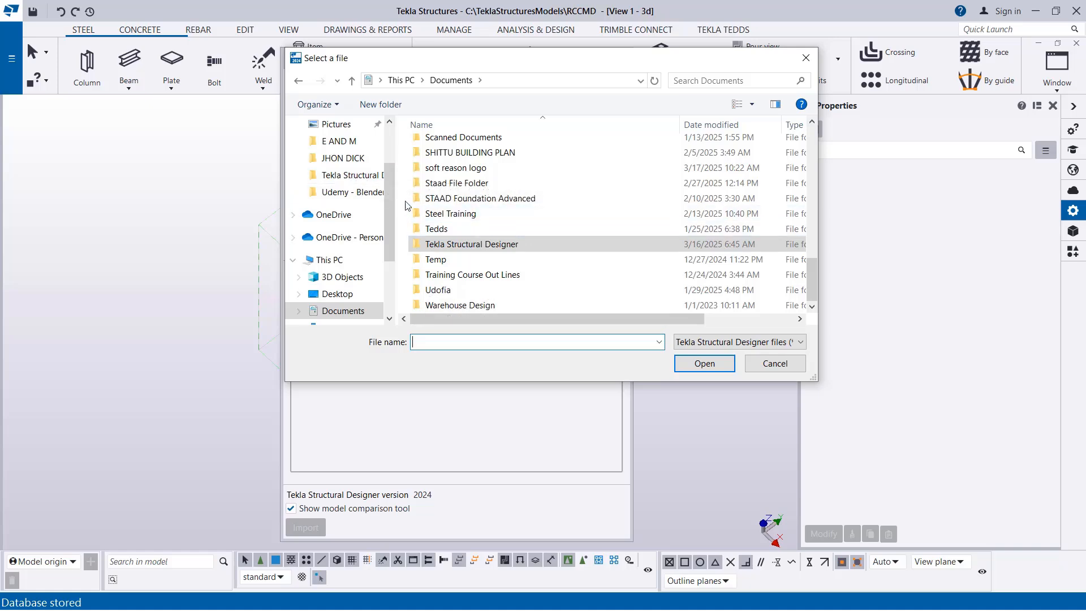
pyautogui.click(472, 245)
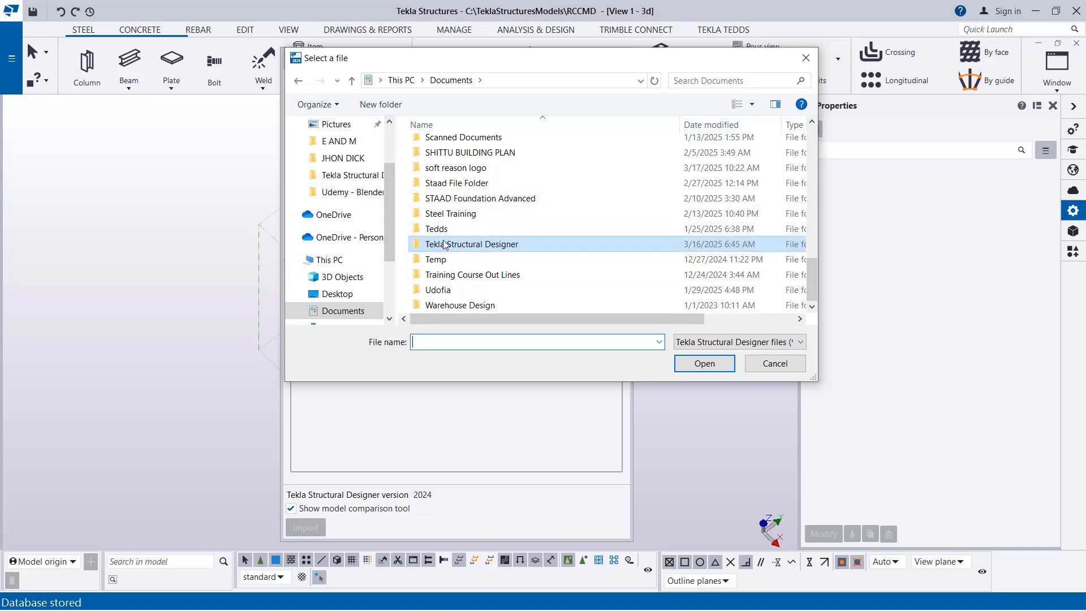
pyautogui.doubleClick(473, 244)
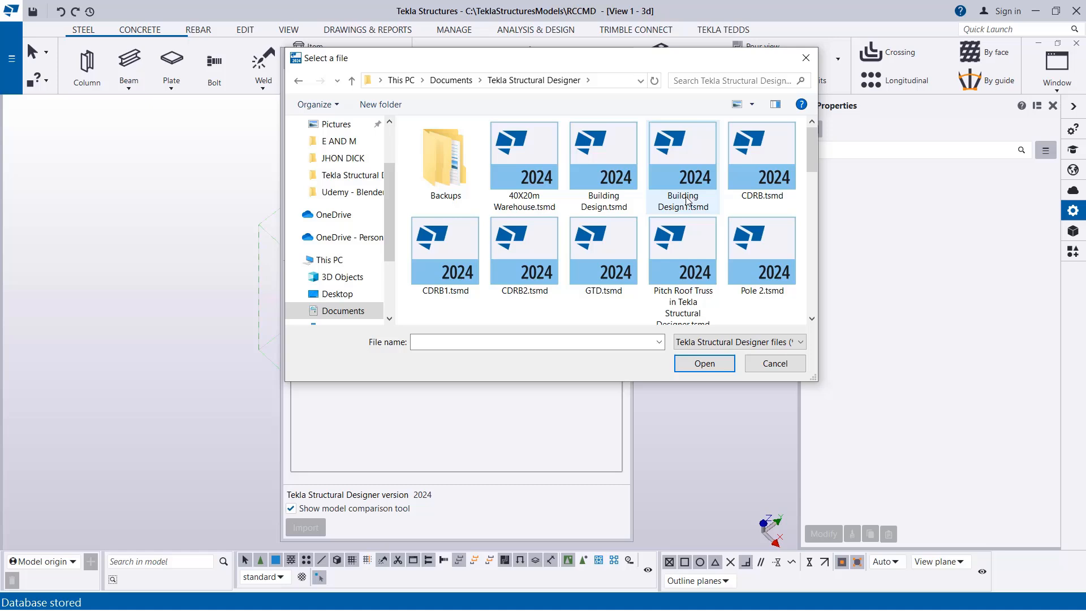
pyautogui.click(761, 150)
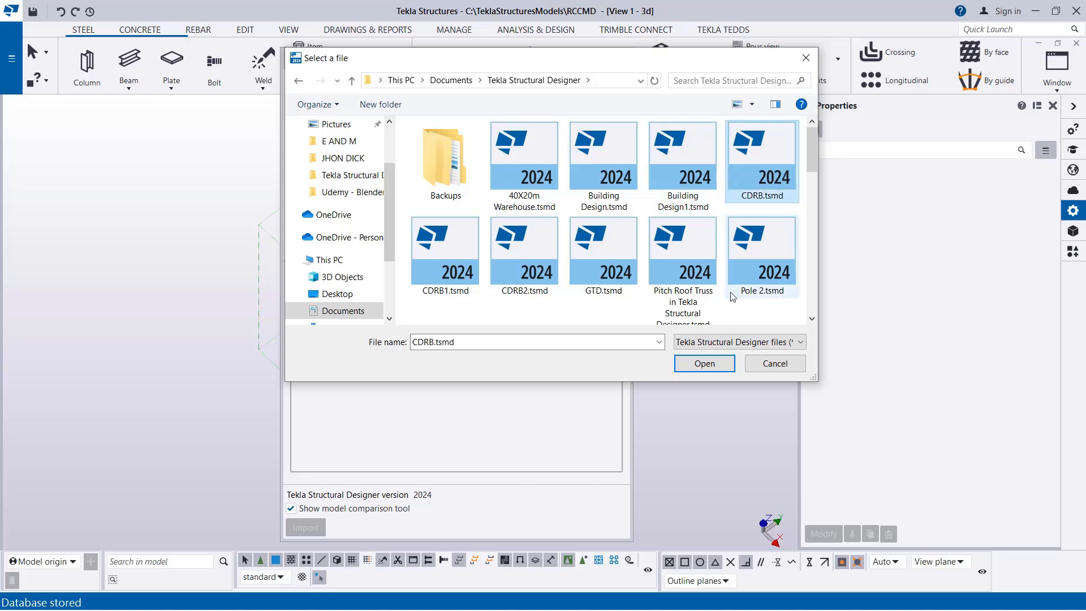
pyautogui.click(704, 363)
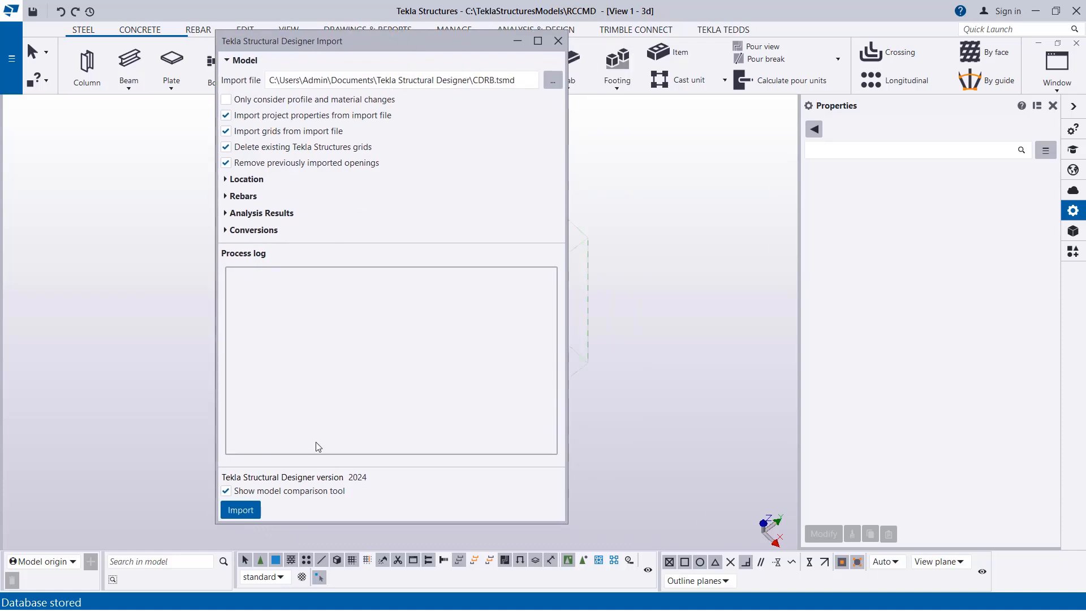
pyautogui.moveTo(235, 225)
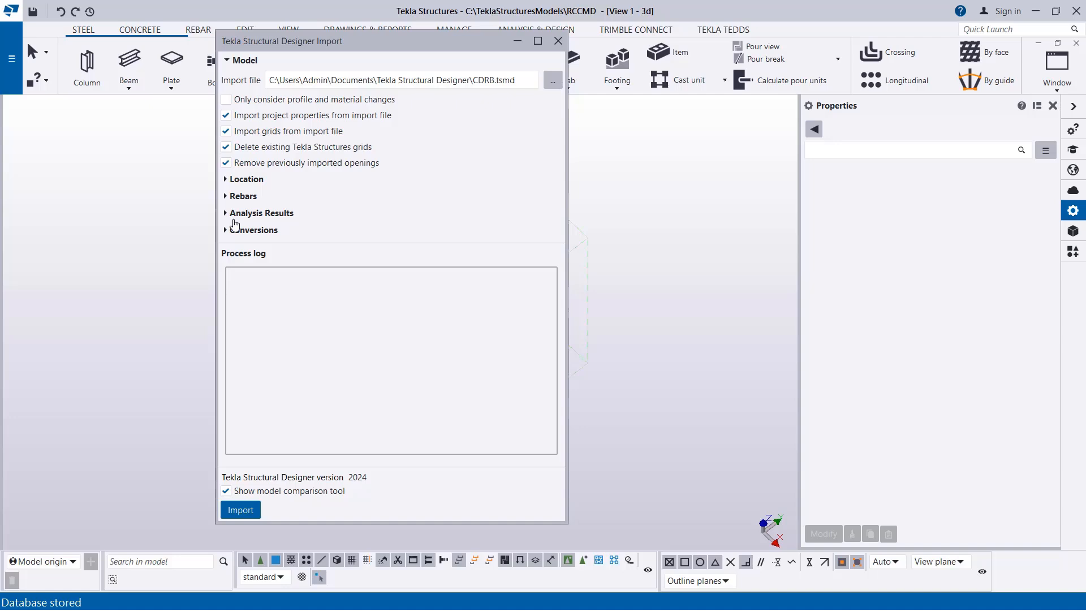
# - Confirm Import rebars is ticked, run the import and accept the 292 added objects
pyautogui.click(244, 195)
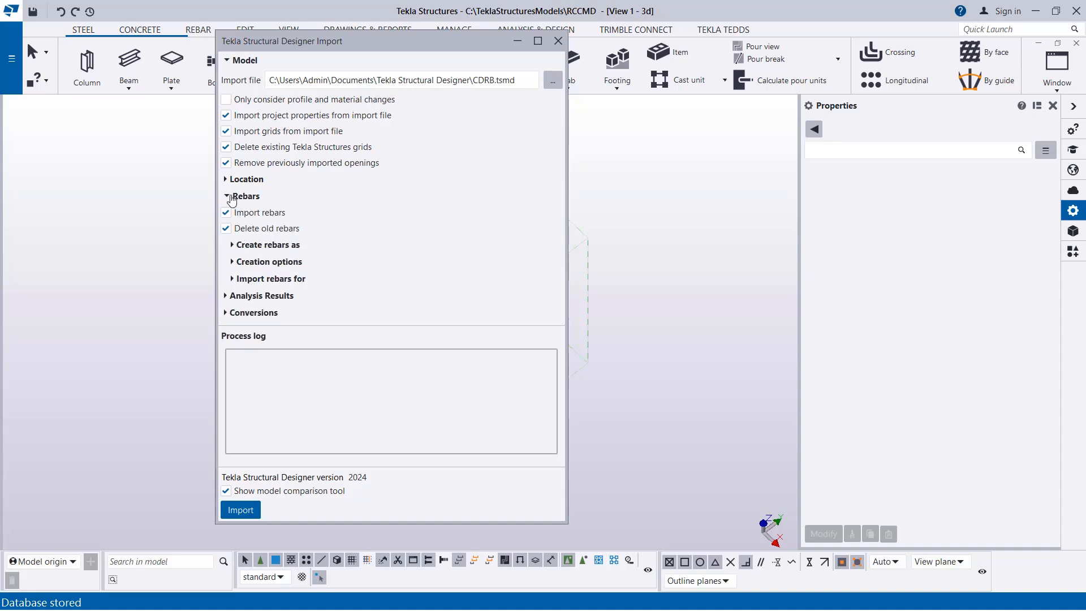
pyautogui.click(226, 196)
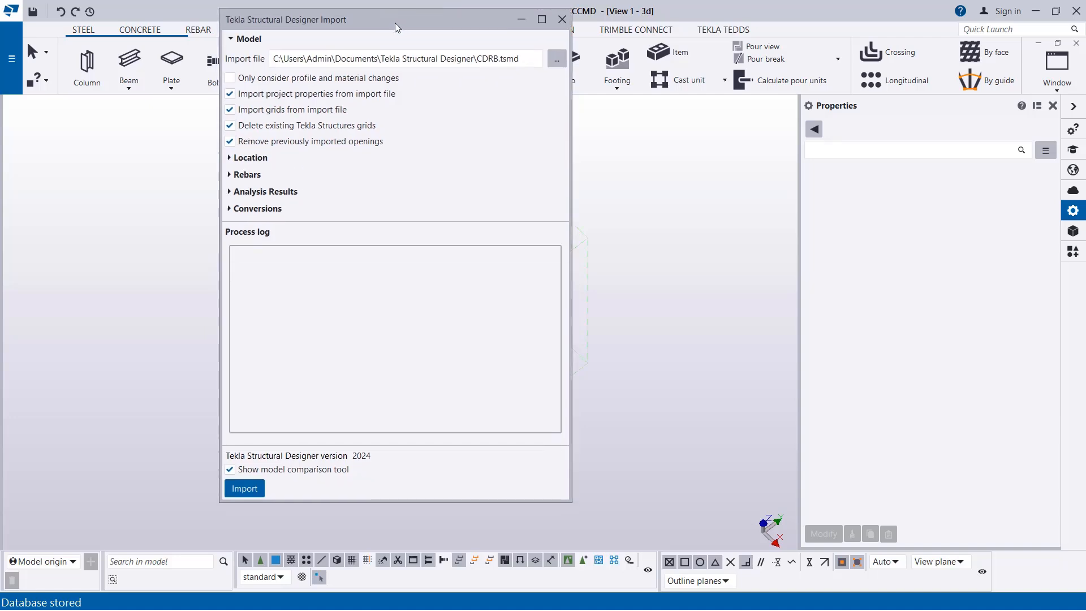
pyautogui.moveTo(244, 488)
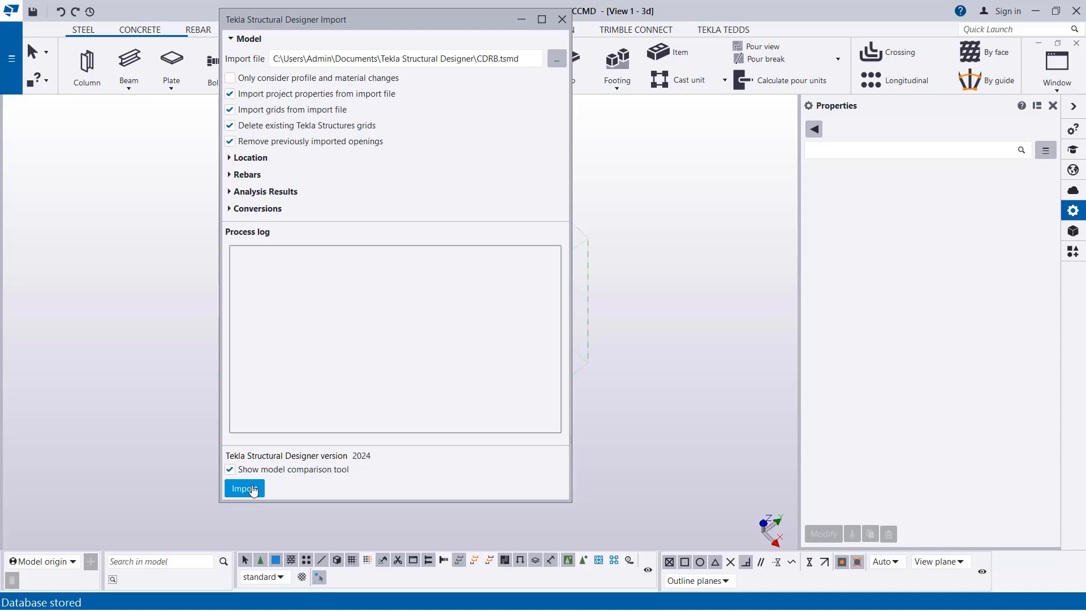
pyautogui.click(243, 489)
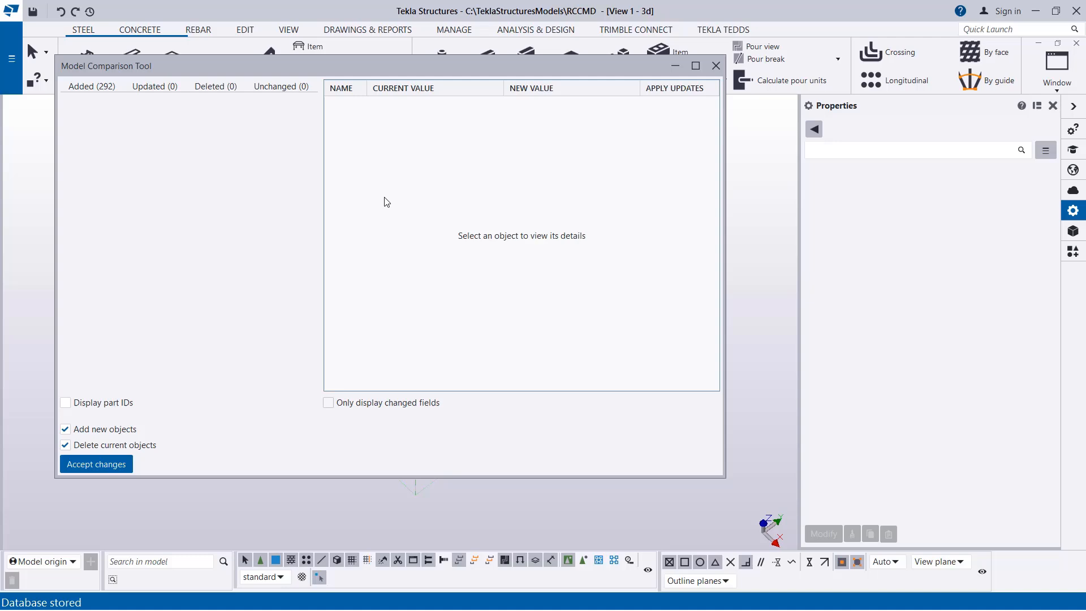
pyautogui.moveTo(282, 162)
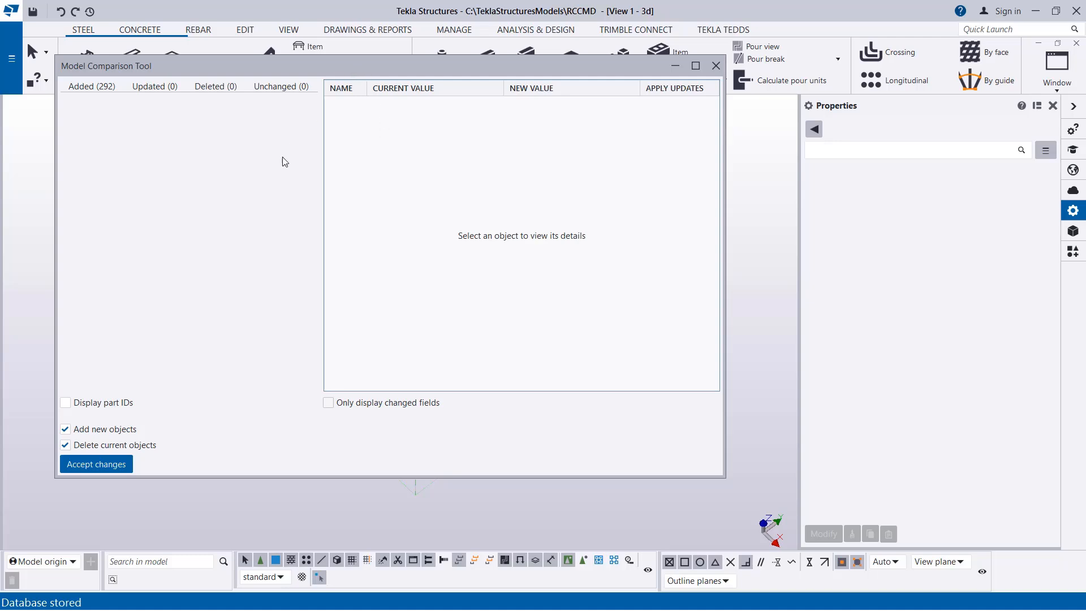
pyautogui.moveTo(81, 78)
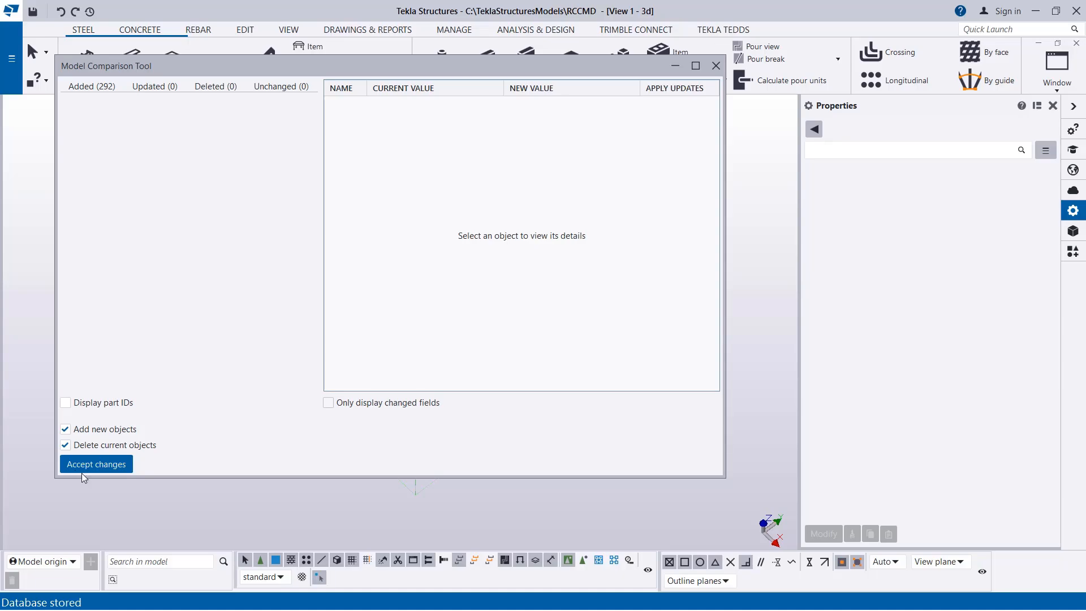
pyautogui.click(95, 464)
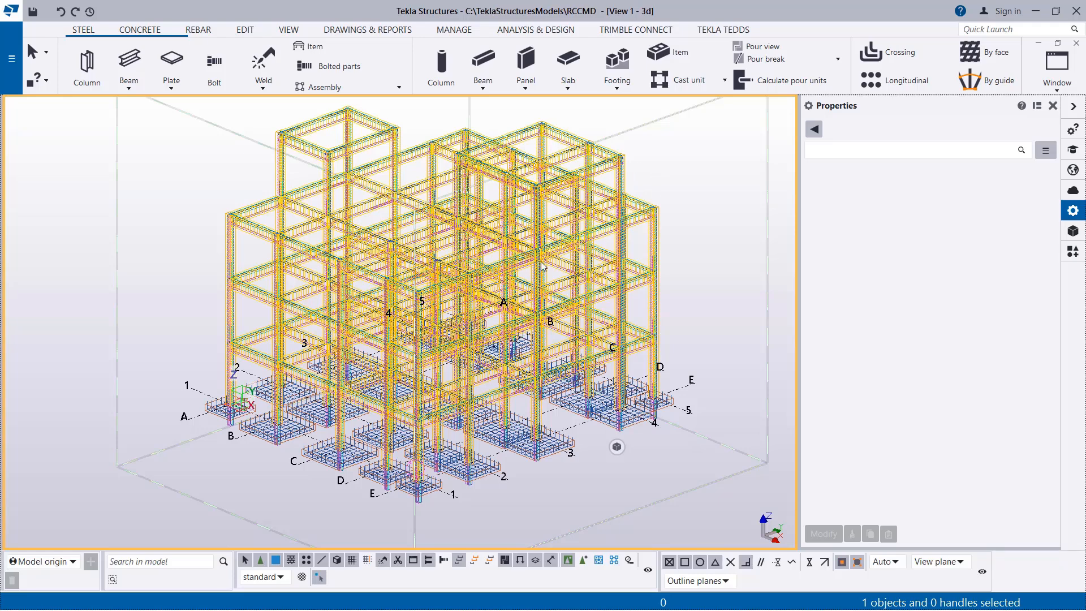
pyautogui.moveTo(151, 171)
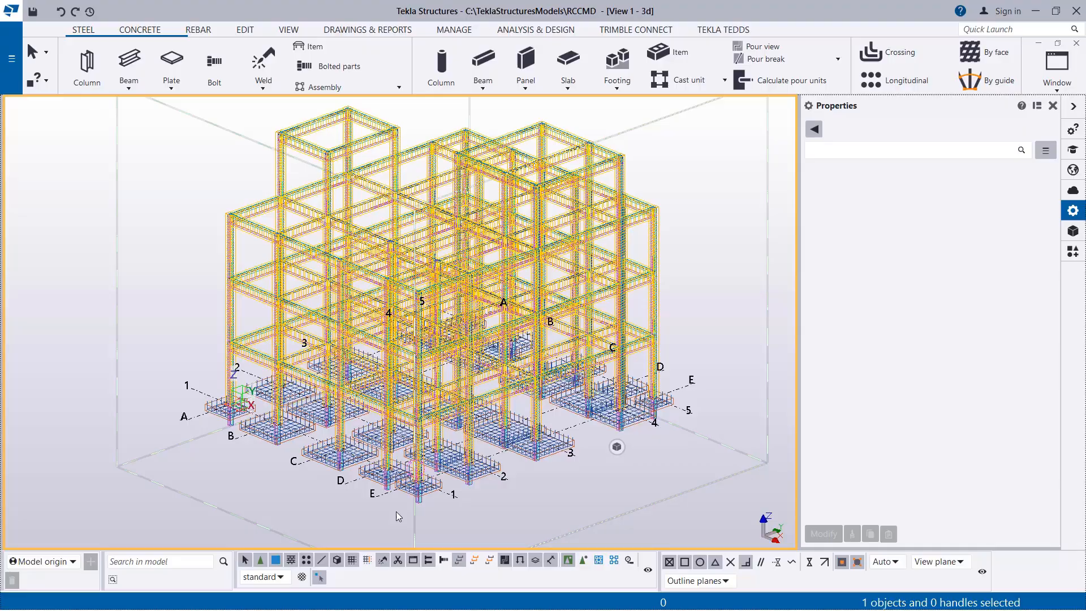
# - Zoom in on the imported frame to pick a 300*300 C32/40 concrete column
pyautogui.scroll(3)
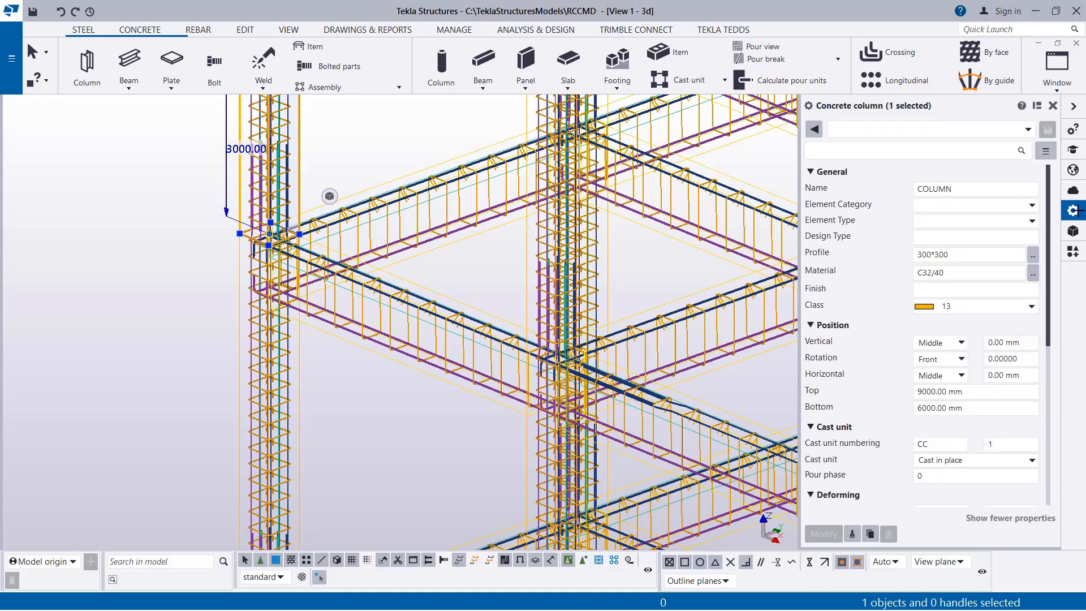
pyautogui.click(974, 189)
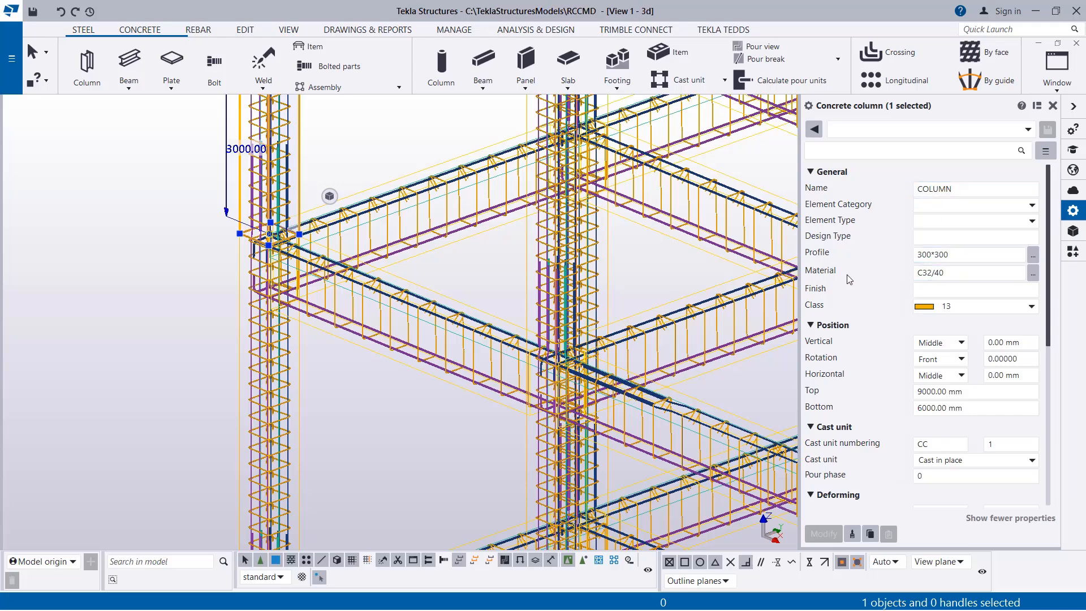
pyautogui.moveTo(963, 285)
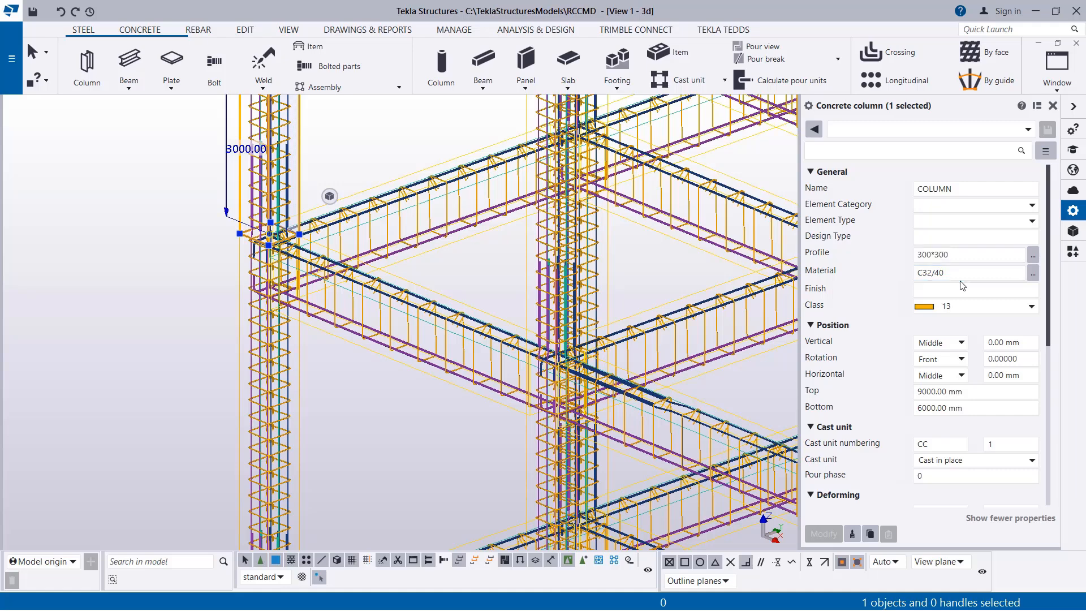
pyautogui.click(973, 289)
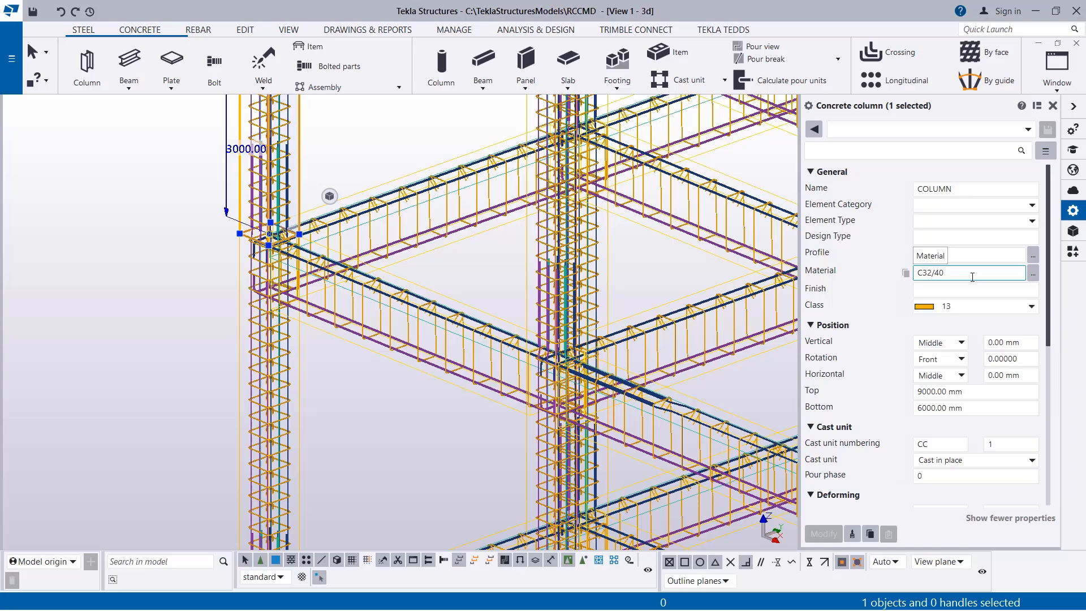
pyautogui.scroll(-3)
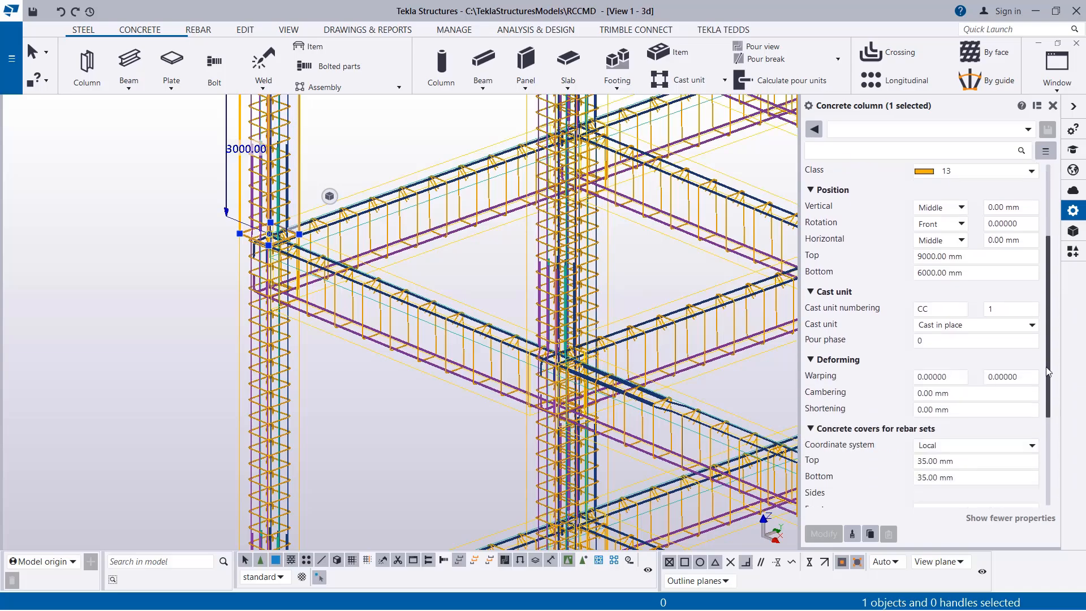